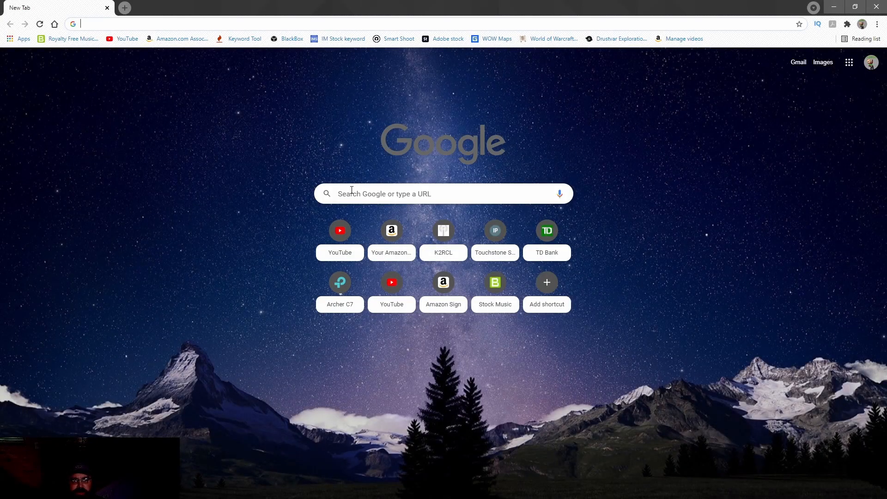
Step: Search 'radio id .net' and open the RadioID.net registration page
{"action": "type", "text": "radio id .net"}
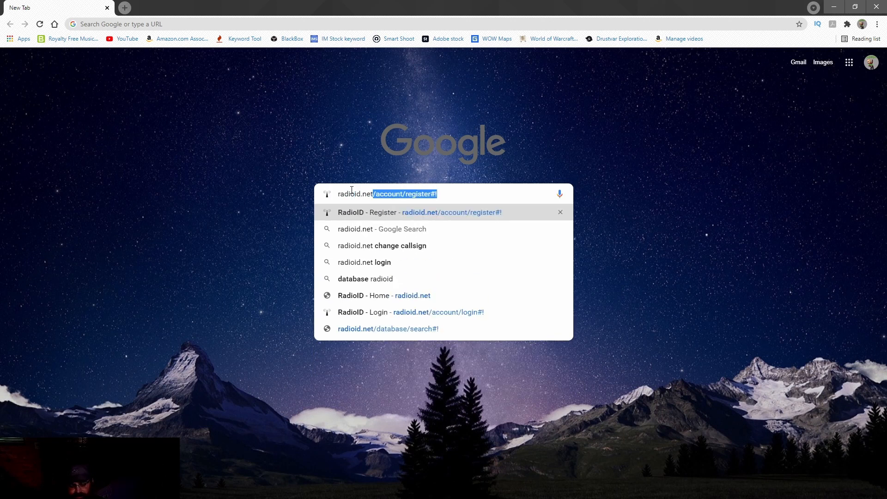
{"action": "left_click", "coordinate": [418, 212]}
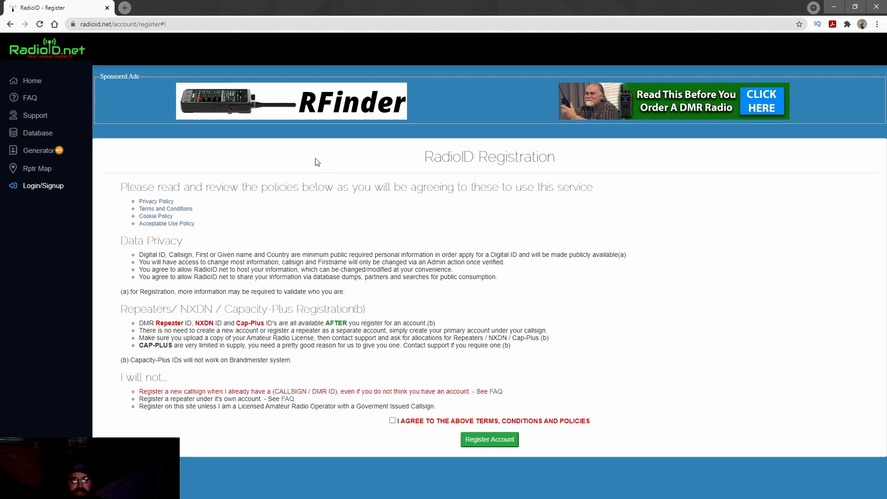
{"action": "mouse_move", "coordinate": [32, 81]}
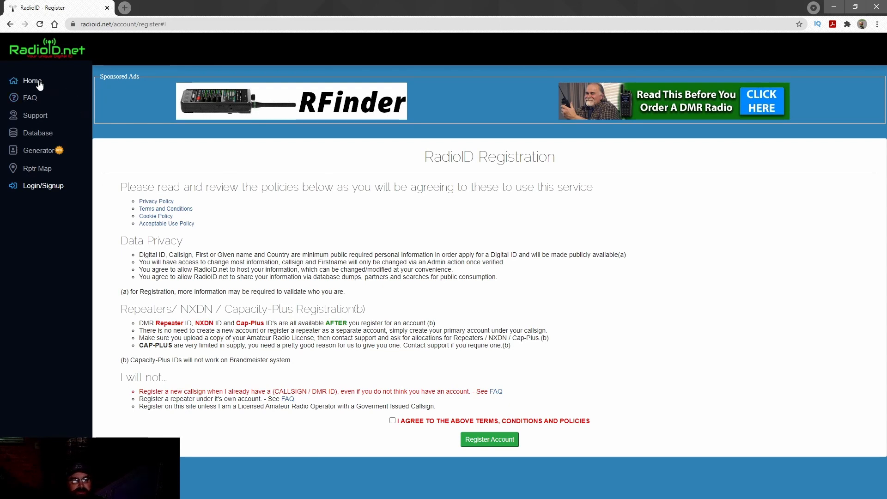
Step: Browse the RadioID.net home page statistics, then go to Login/Signup
{"action": "left_click", "coordinate": [32, 81]}
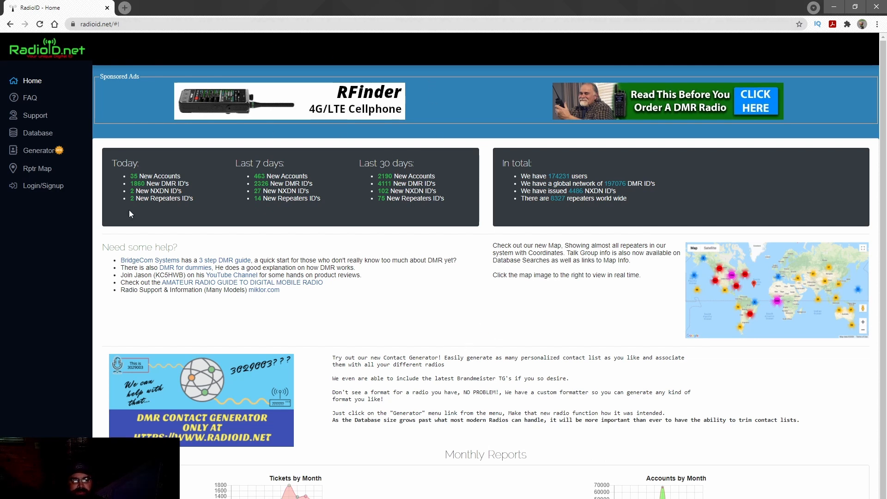
{"action": "scroll", "scroll_direction": "down", "scroll_amount": 3}
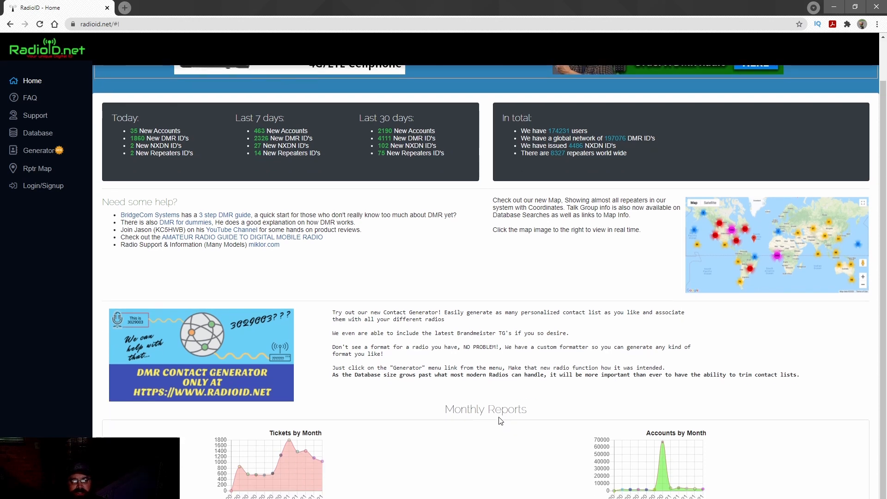
{"action": "scroll", "scroll_direction": "up", "scroll_amount": 3}
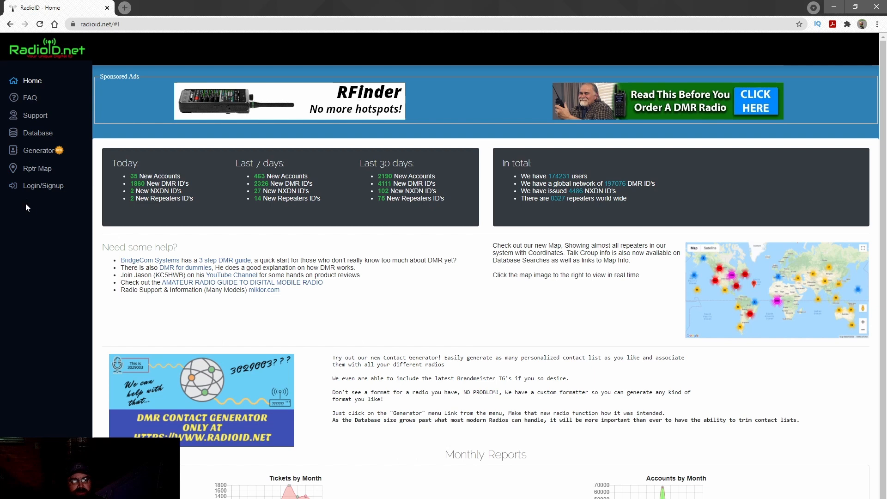
{"action": "left_click", "coordinate": [42, 186]}
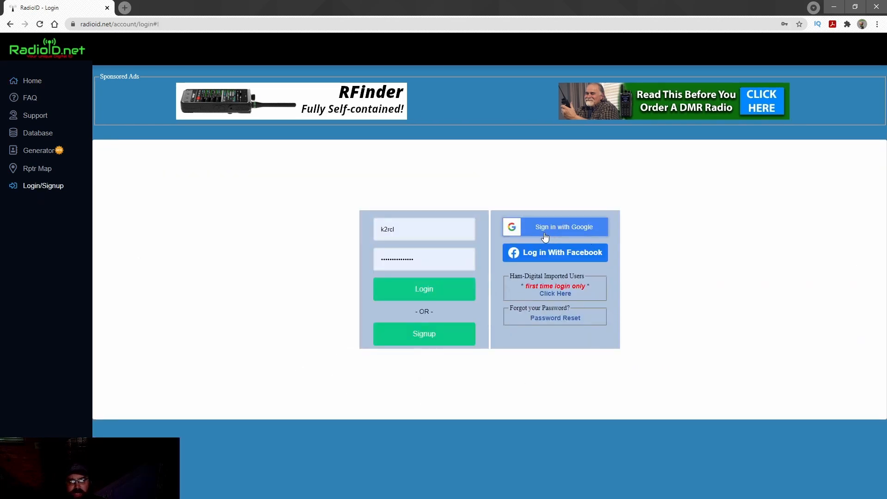
{"action": "mouse_move", "coordinate": [649, 295]}
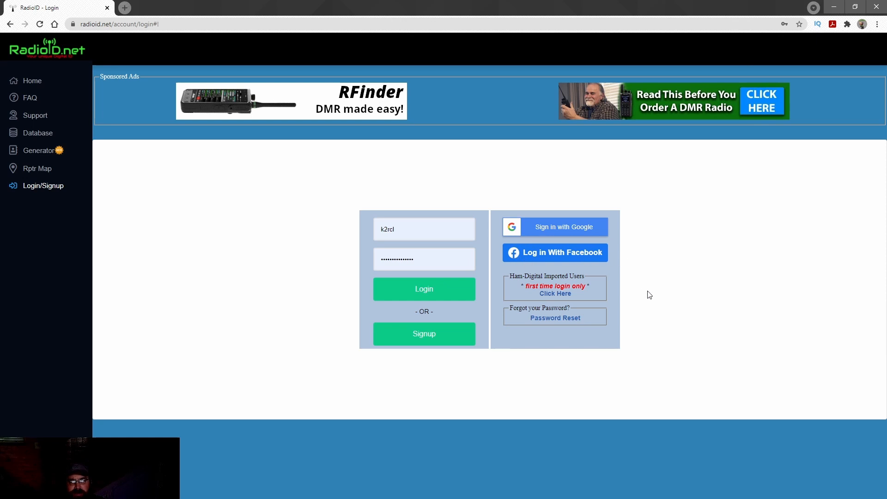
{"action": "mouse_move", "coordinate": [637, 371]}
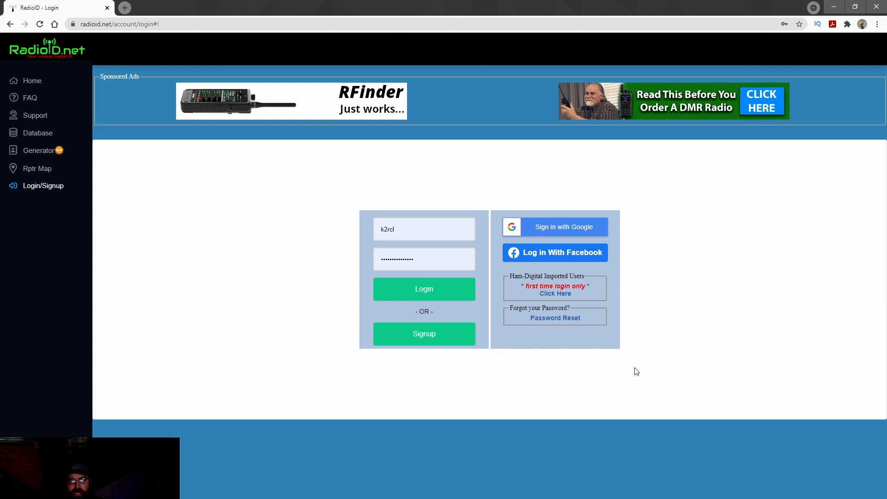
{"action": "mouse_move", "coordinate": [633, 290]}
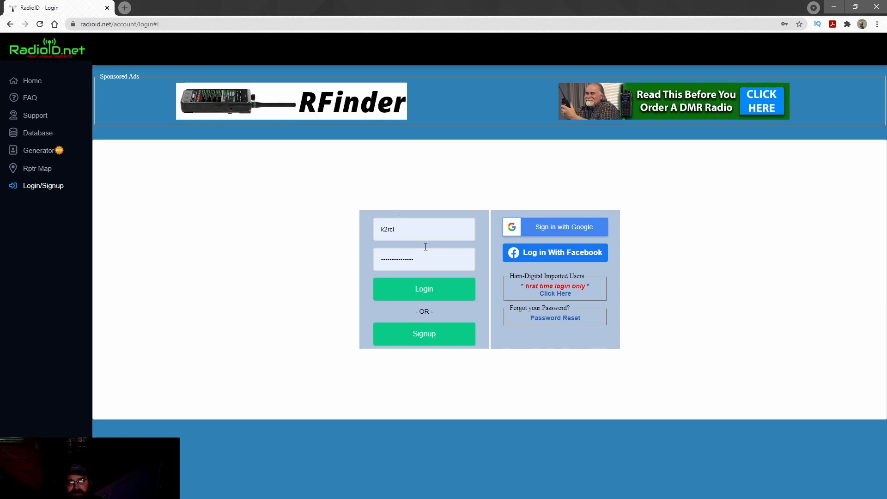
{"action": "mouse_move", "coordinate": [301, 374]}
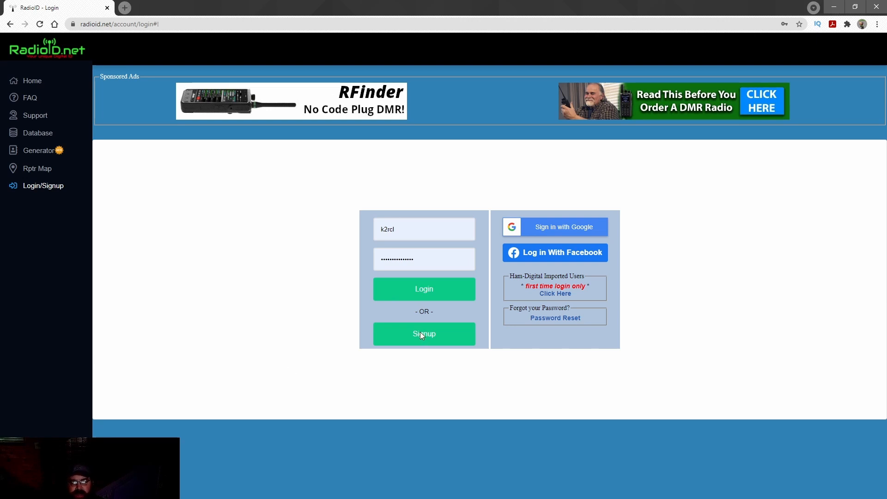
Step: Choose Signup to start creating a new RadioID.net account
{"action": "left_click", "coordinate": [424, 333]}
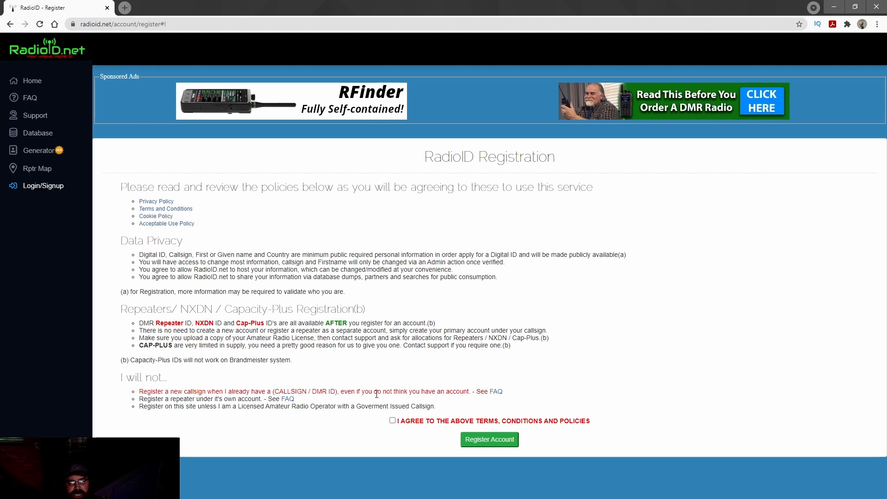
{"action": "mouse_move", "coordinate": [559, 390]}
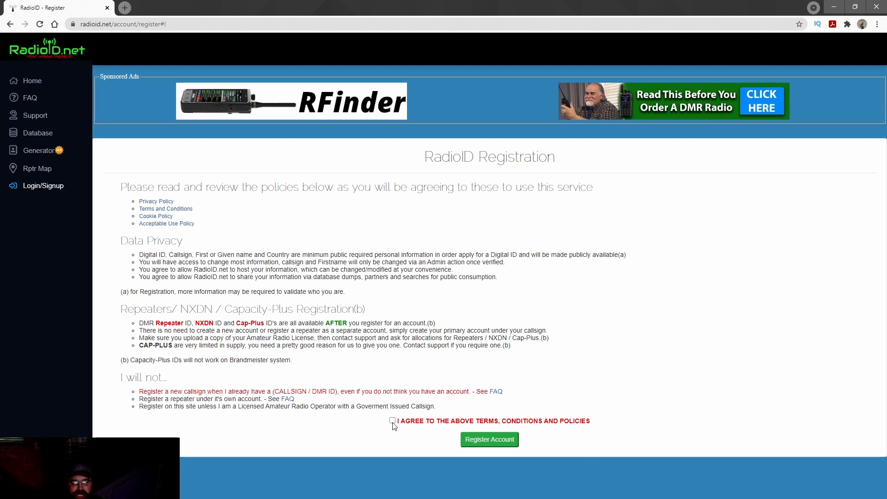
Step: Accept the terms, conditions and policies and continue to Account Registration
{"action": "left_click", "coordinate": [392, 421]}
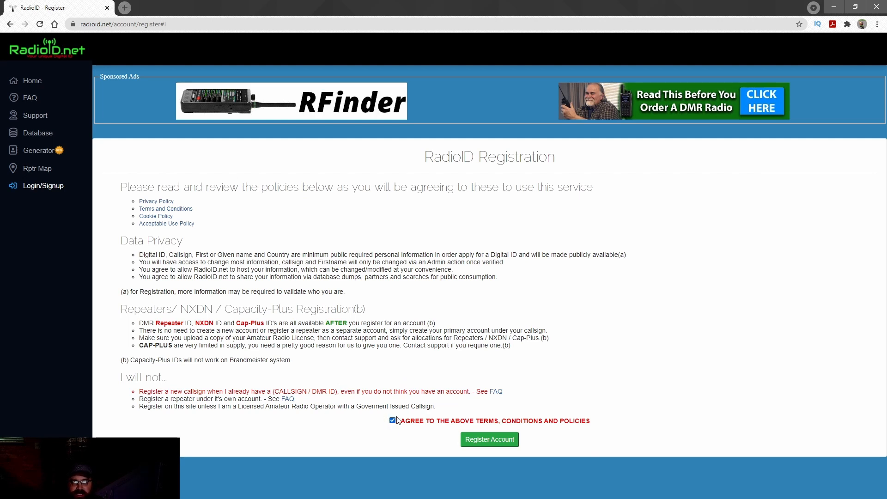
{"action": "left_click", "coordinate": [489, 440]}
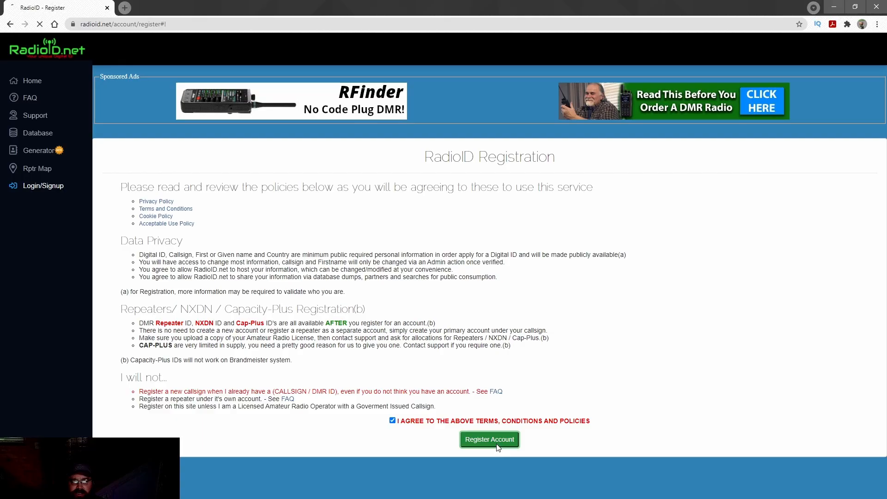
{"action": "left_click", "coordinate": [489, 439]}
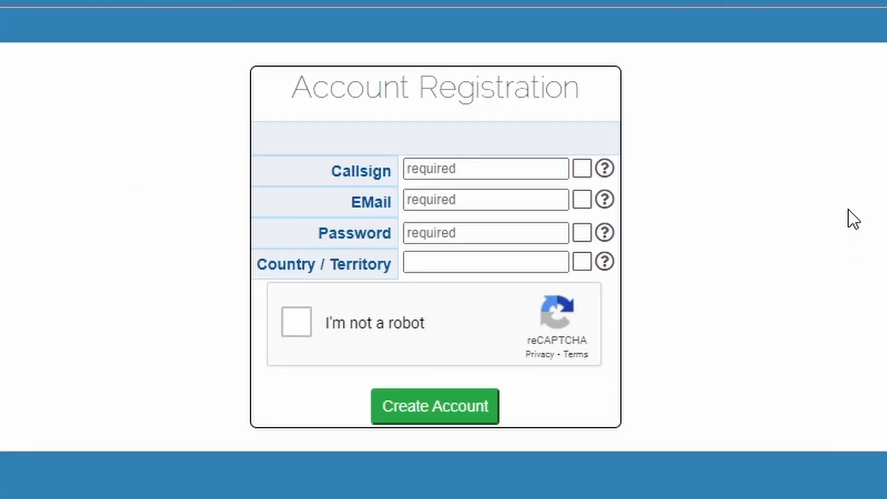
Step: Log in with the saved callsign and password to reach the account dashboard
{"action": "left_click", "coordinate": [485, 168]}
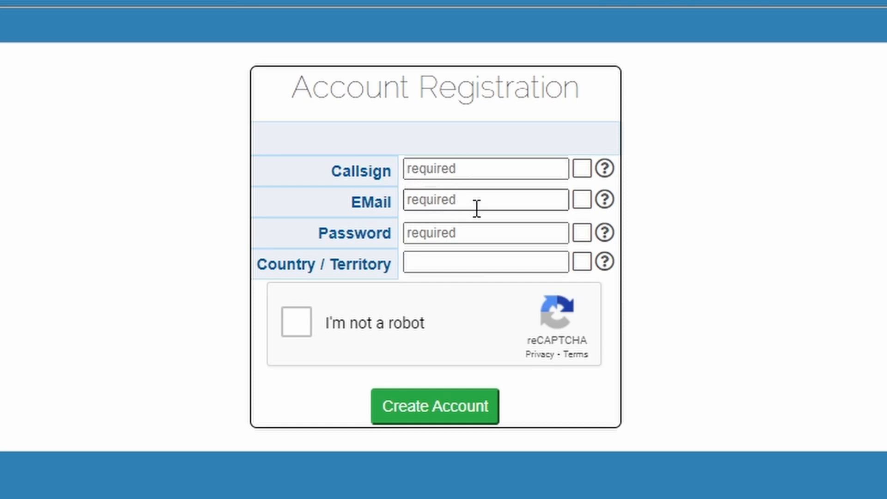
{"action": "mouse_move", "coordinate": [508, 203]}
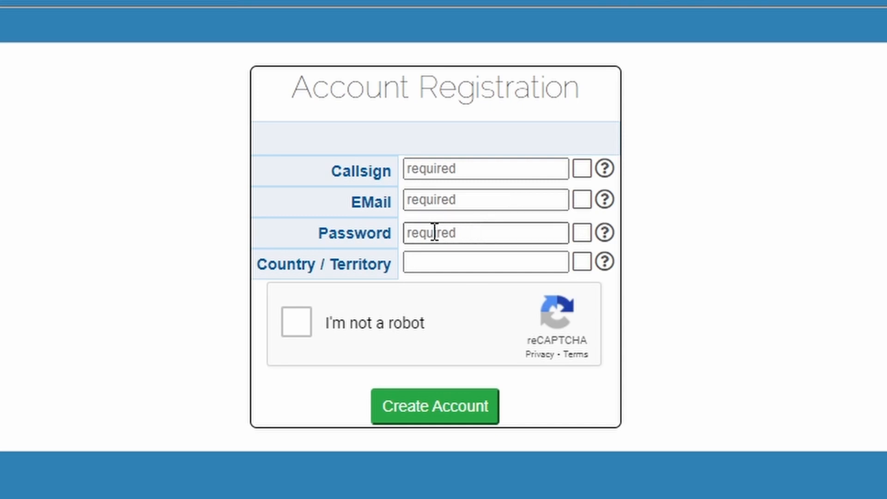
{"action": "mouse_move", "coordinate": [447, 308]}
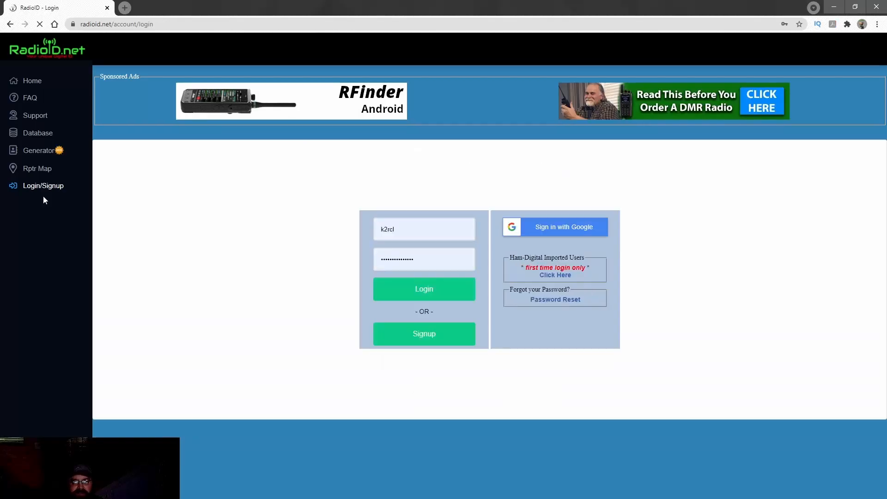
{"action": "left_click", "coordinate": [423, 288]}
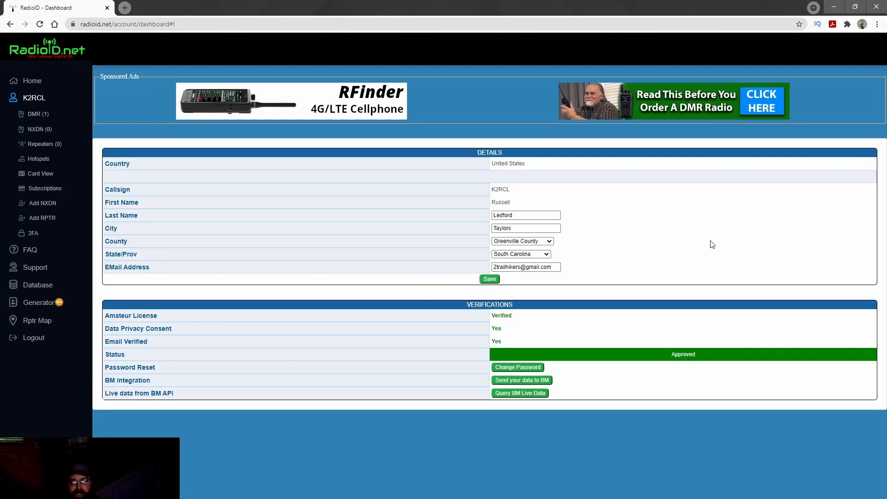
{"action": "mouse_move", "coordinate": [587, 276]}
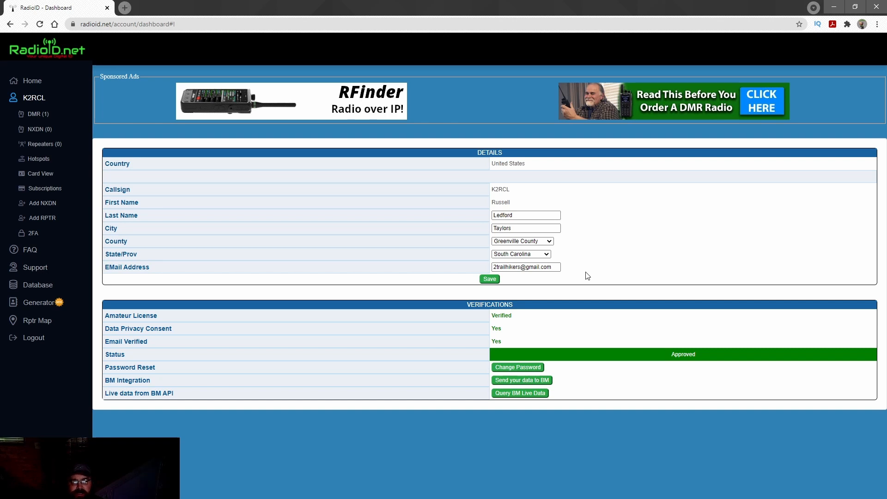
{"action": "mouse_move", "coordinate": [674, 219]}
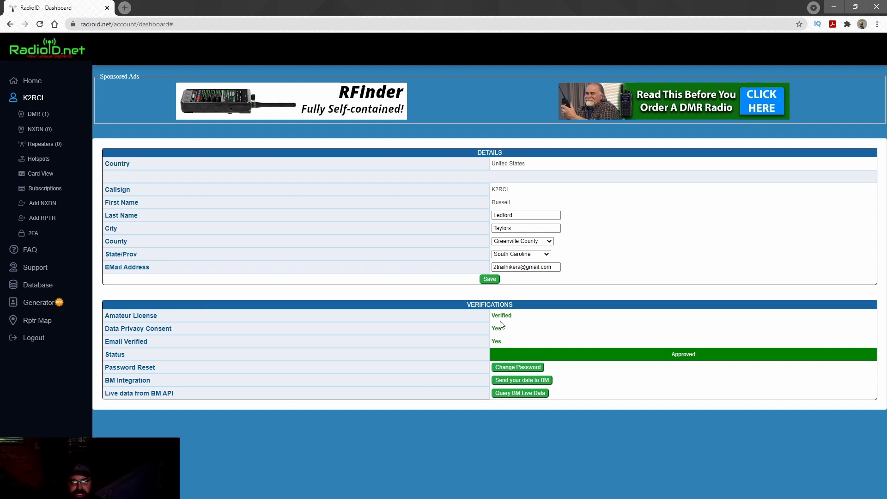
{"action": "mouse_move", "coordinate": [539, 328]}
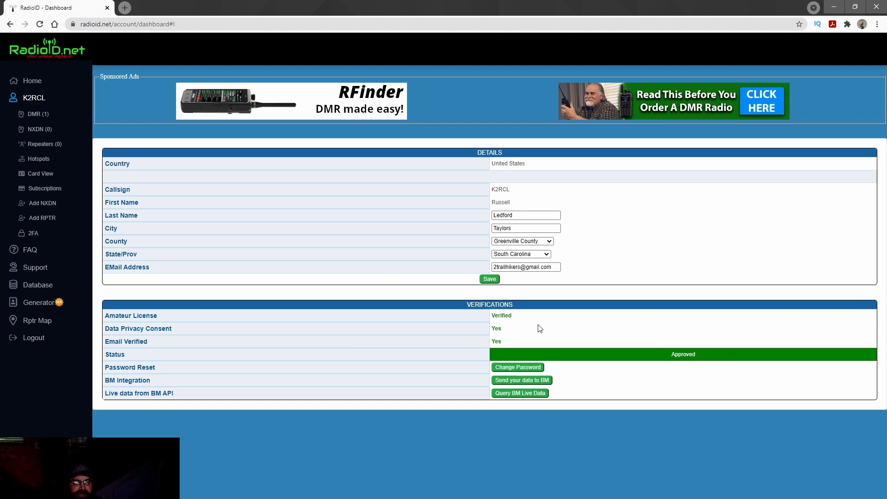
{"action": "mouse_move", "coordinate": [598, 338]}
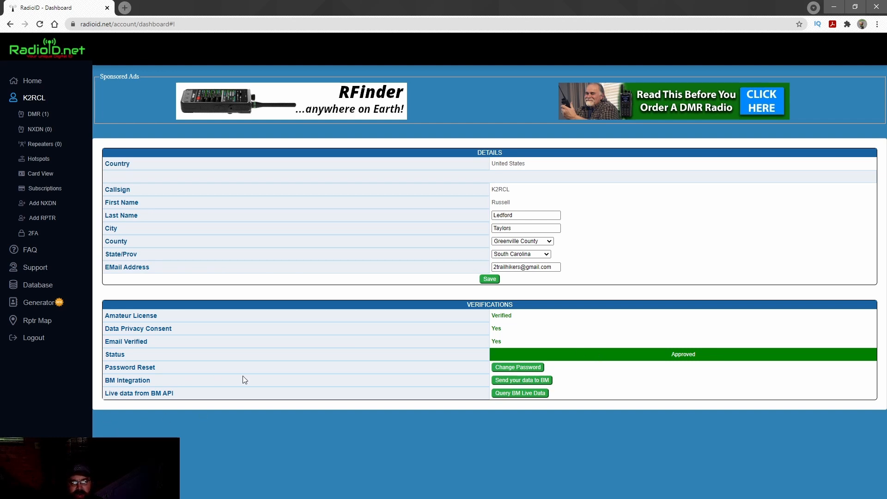
{"action": "mouse_move", "coordinate": [562, 406]}
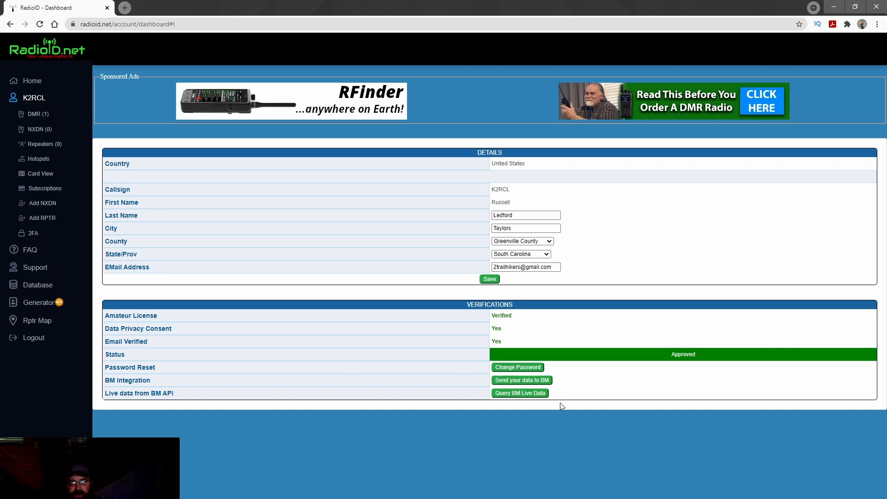
{"action": "mouse_move", "coordinate": [697, 371]}
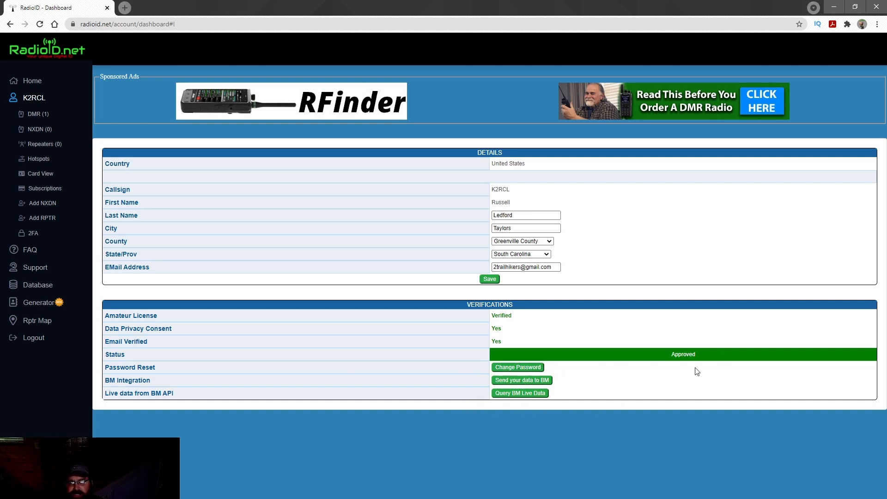
{"action": "mouse_move", "coordinate": [475, 353]}
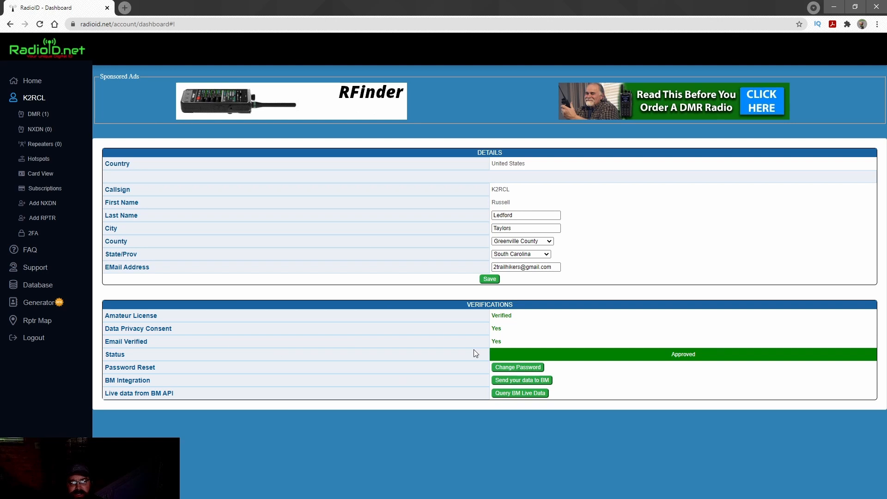
{"action": "mouse_move", "coordinate": [393, 392]}
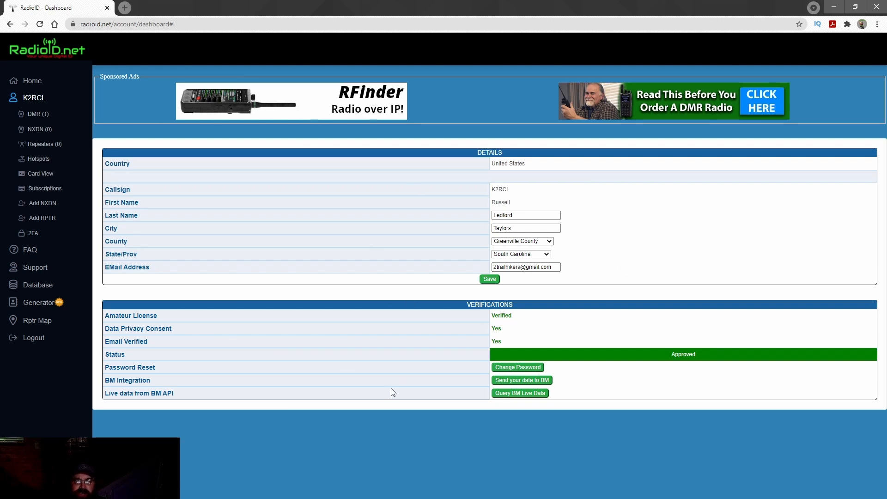
{"action": "mouse_move", "coordinate": [675, 231]}
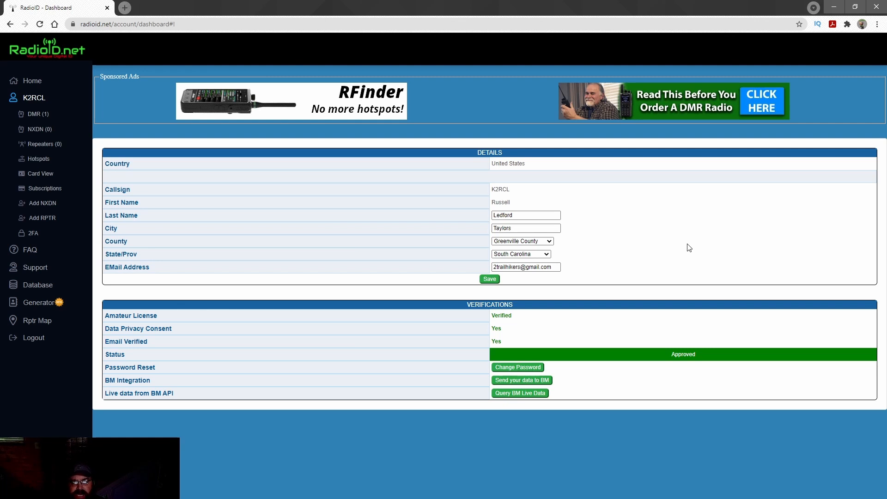
{"action": "mouse_move", "coordinate": [670, 232]}
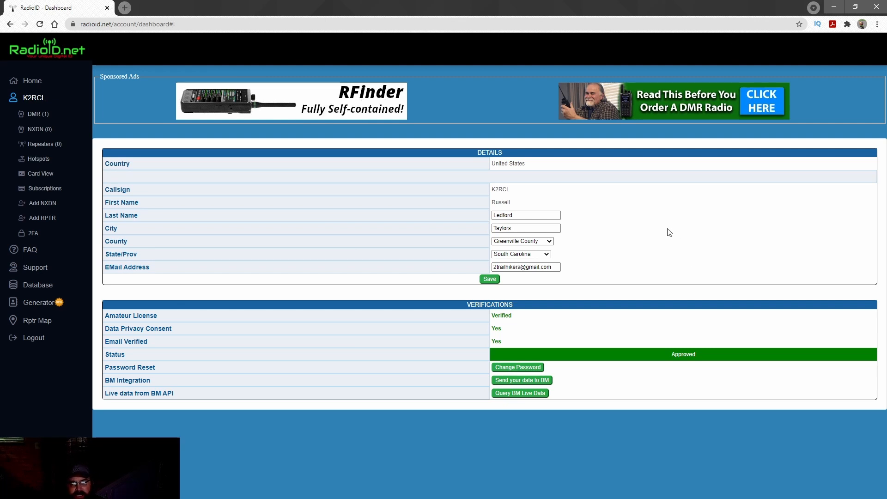
{"action": "mouse_move", "coordinate": [669, 222]}
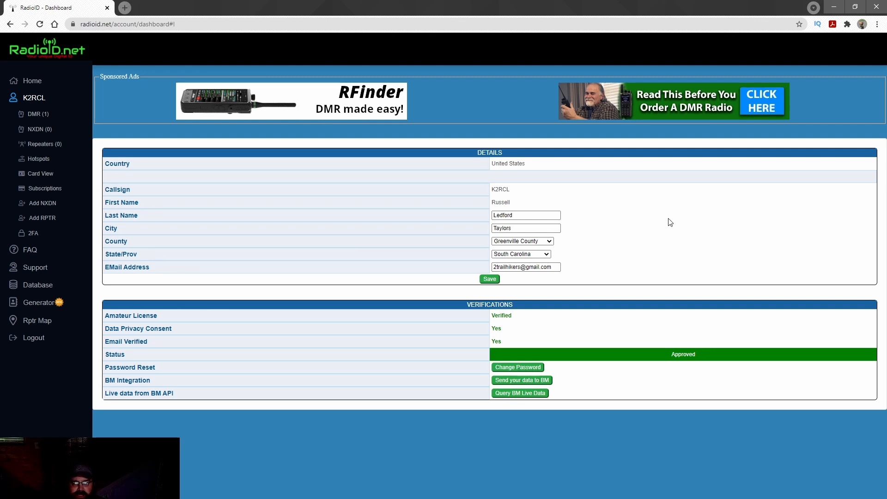
{"action": "mouse_move", "coordinate": [830, 256]}
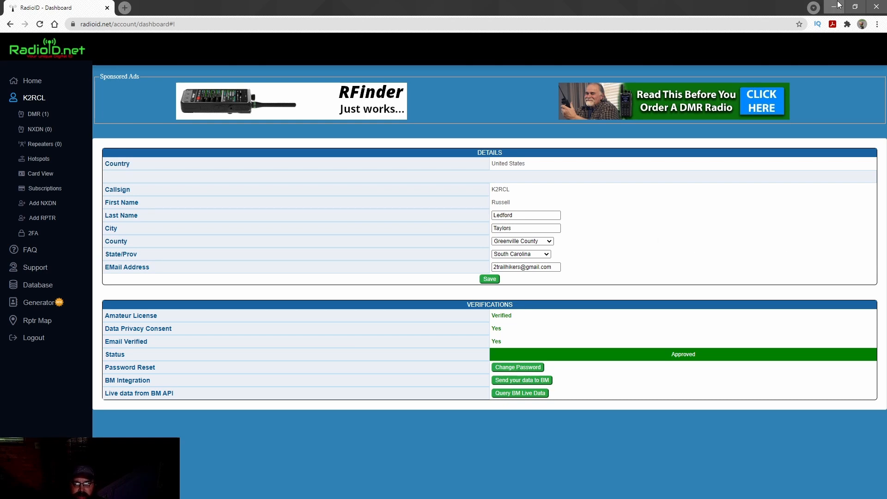
{"action": "mouse_move", "coordinate": [835, 10]}
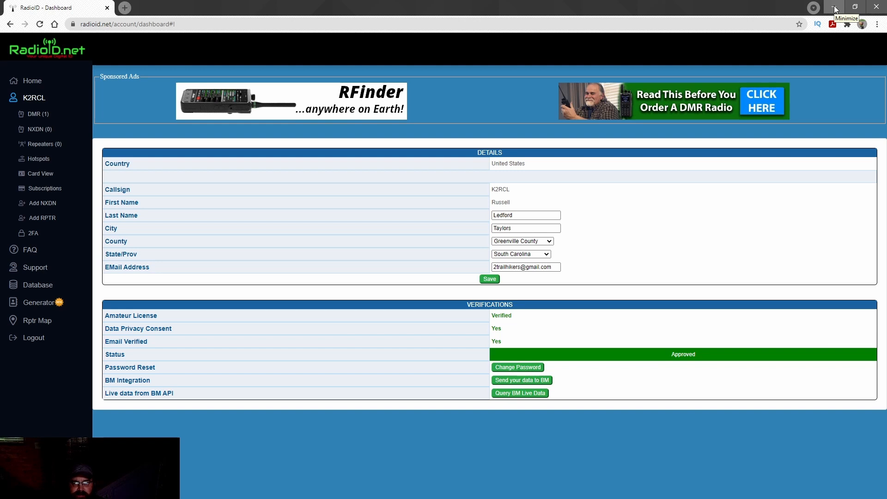